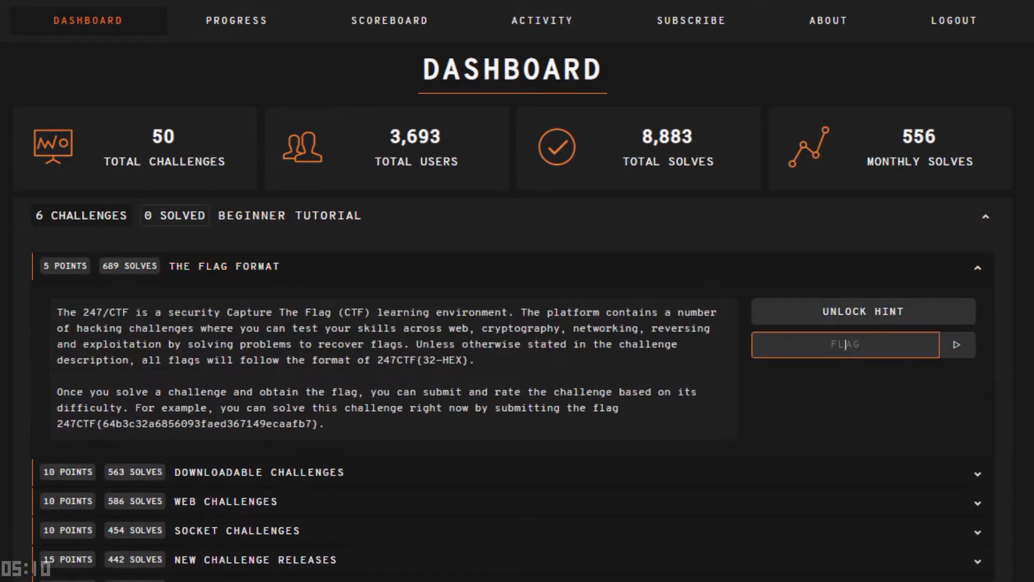
Step: Submit the example flag for The Flag Format challenge, marking it solved
click(957, 345)
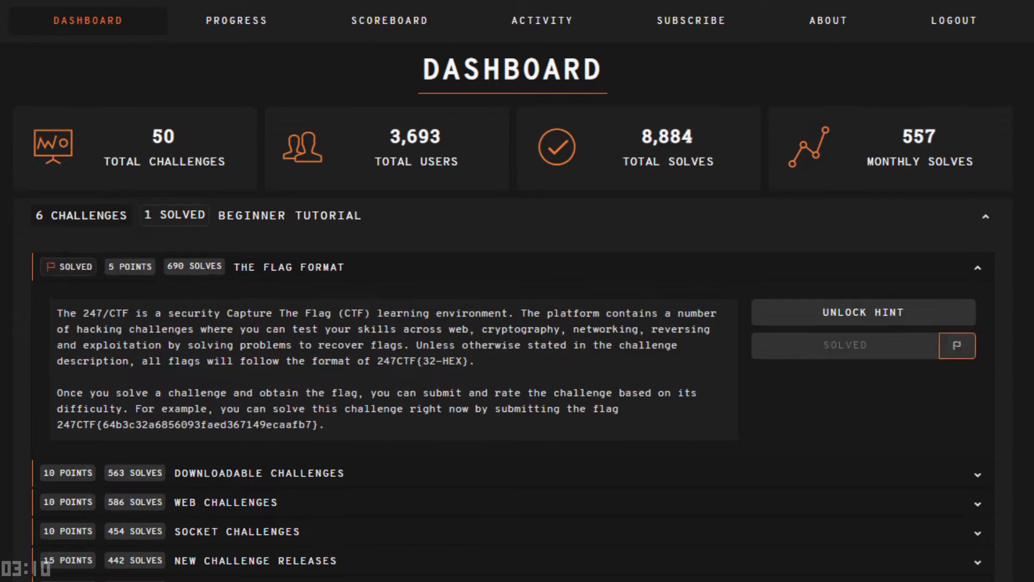
click(956, 344)
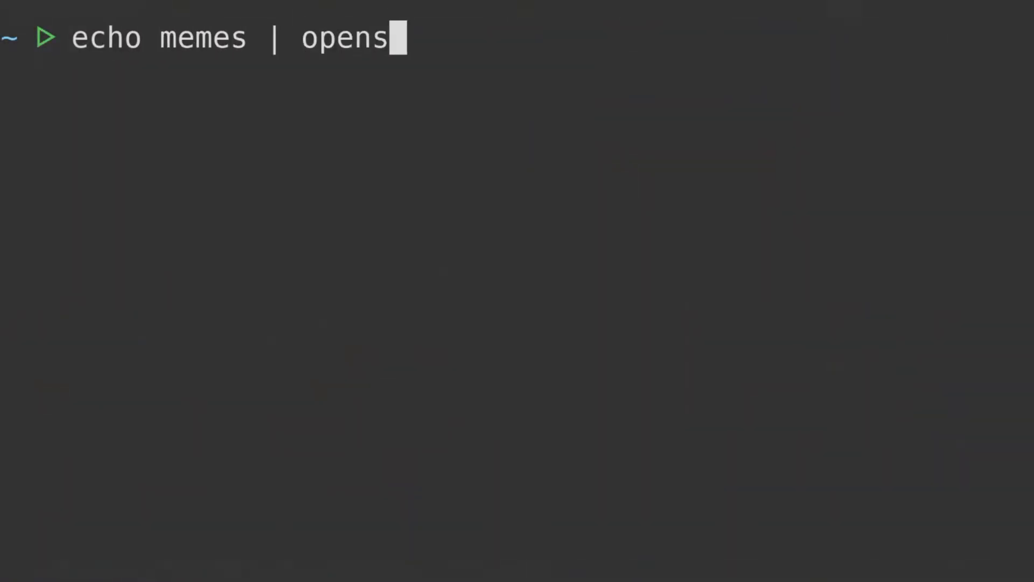
text(sl enc -e -base64 -)
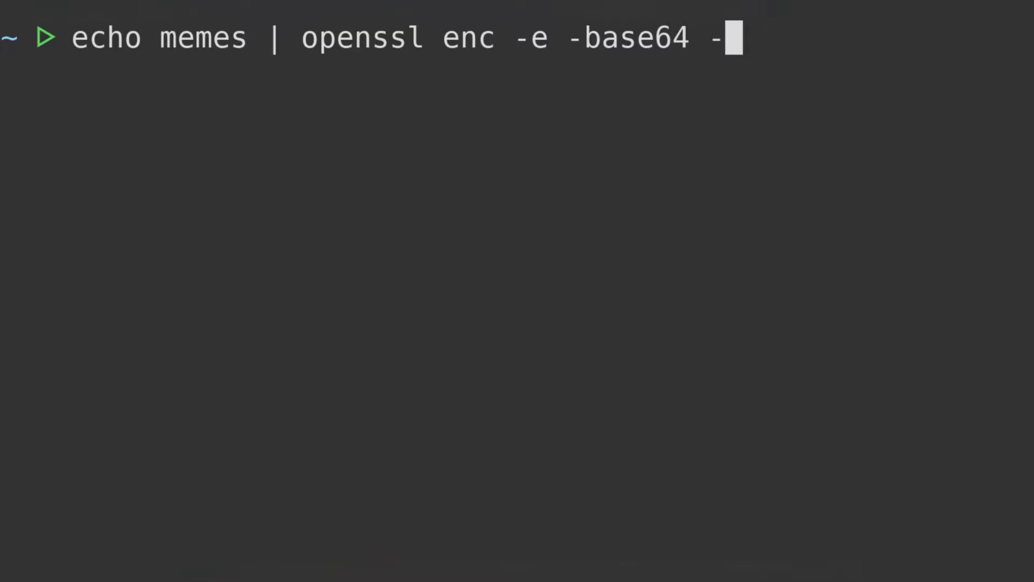
text(aes-128-ecb -nosalt -k dank 2>/dev/)
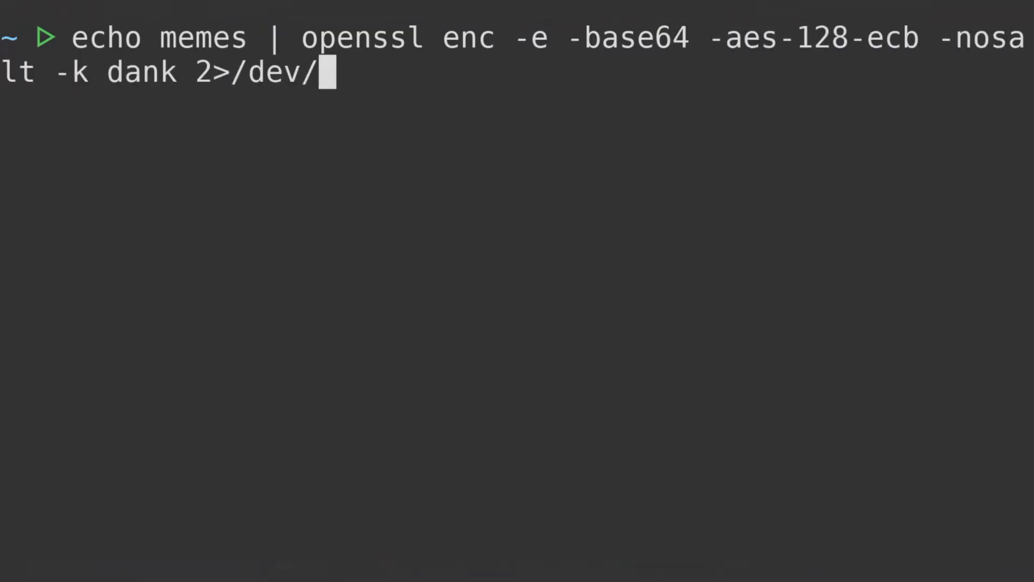
key(Return)
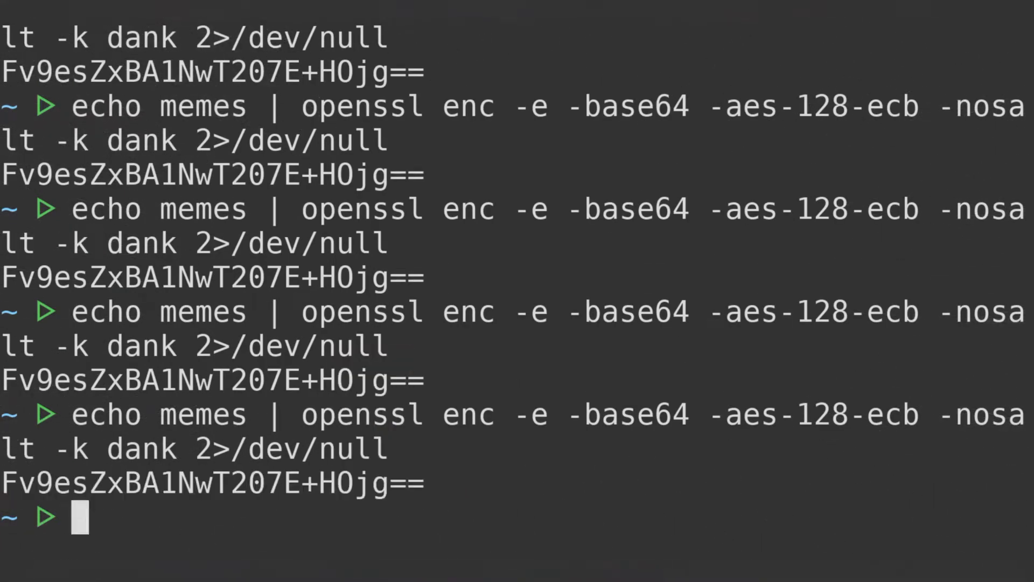
text(echo Fv9esZxBA1NwT207E+H0jg== | openssl enc -d -base64 -aes-128-e)
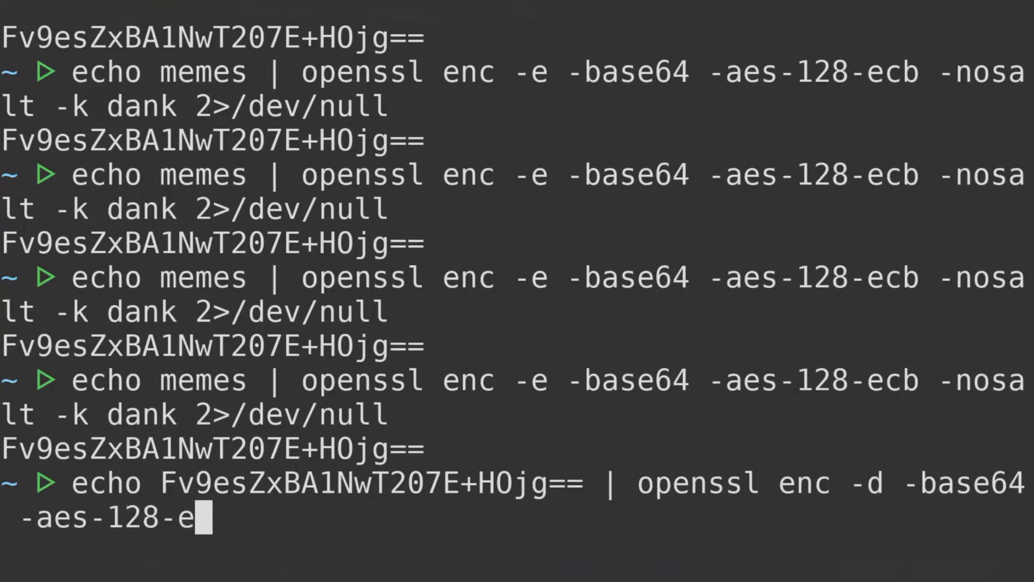
text(cb -nosalt -k dank)
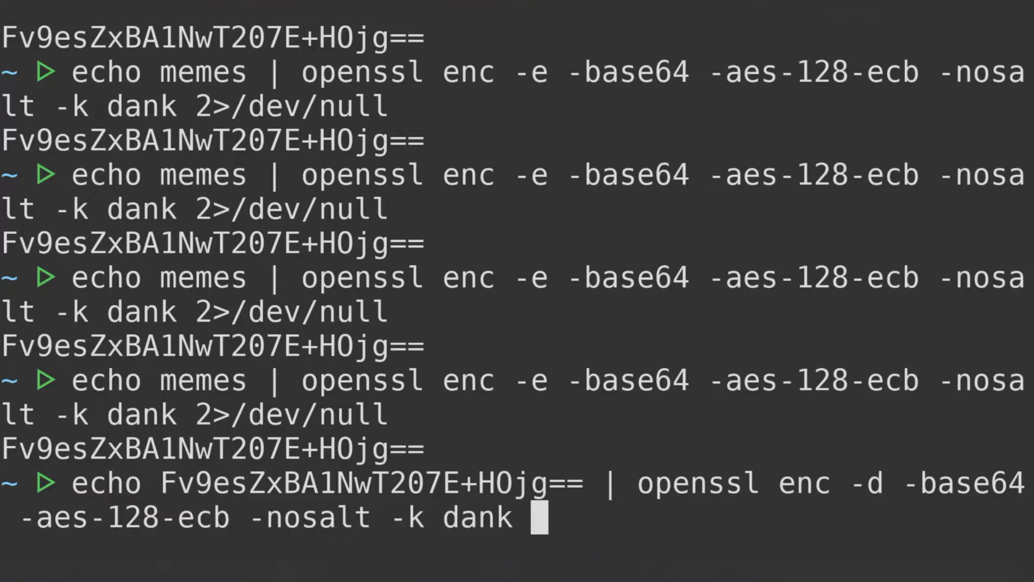
key(Return)
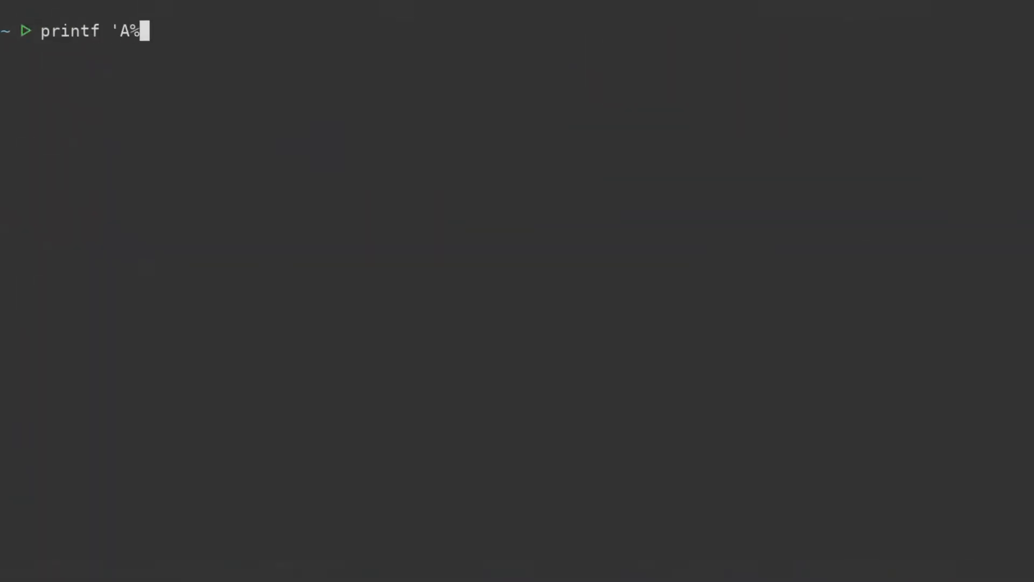
text(.0s' {1..)
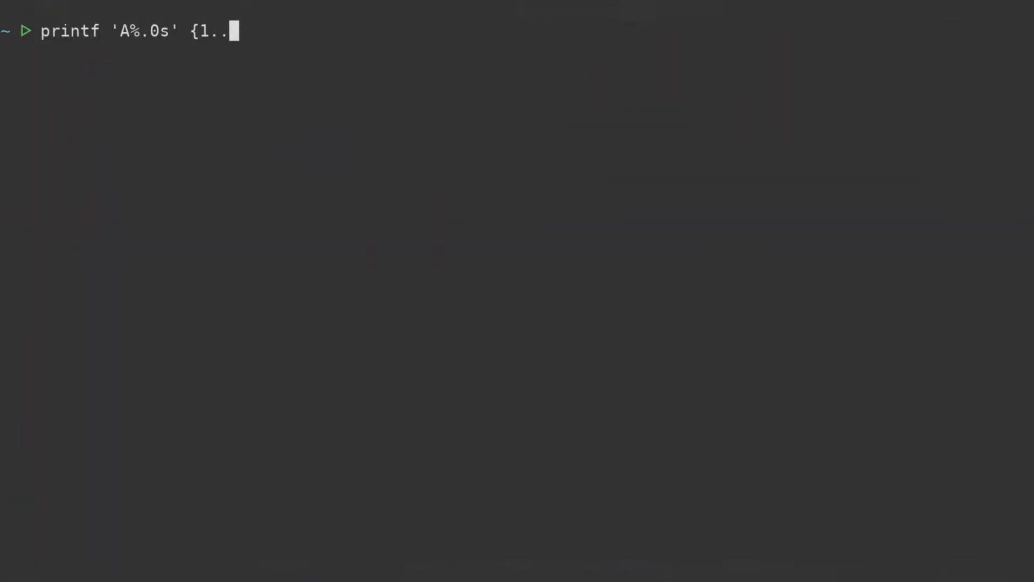
text(6} | openss)
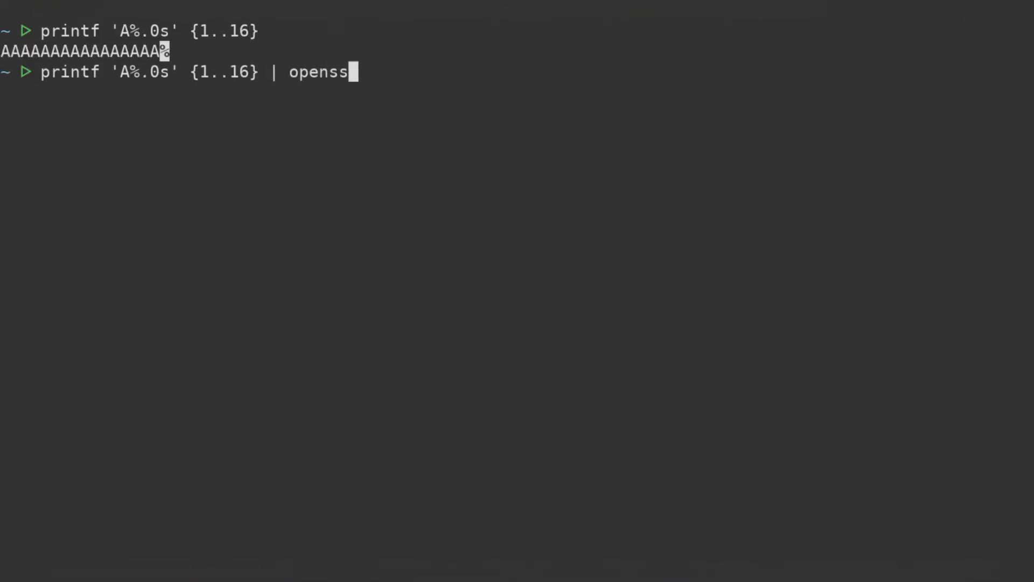
text(l enc -aes-128-ec)
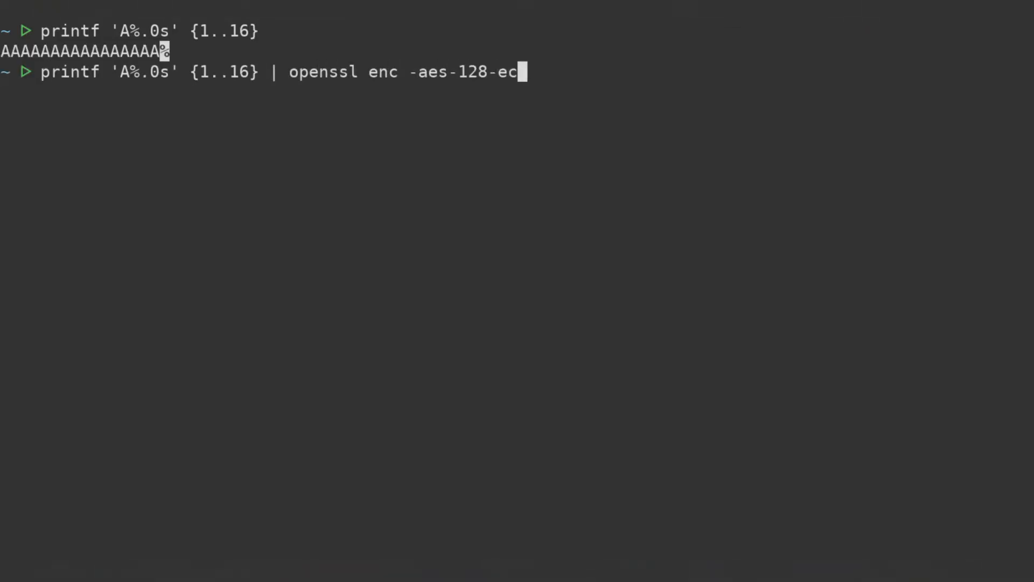
text(b -nosalt -k dank)
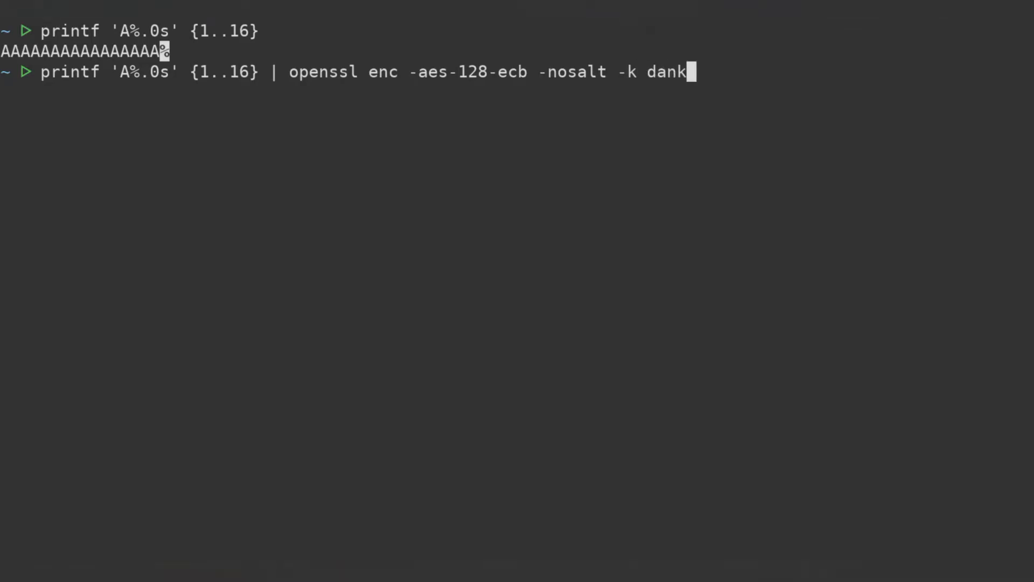
text(2>/dev/null | x)
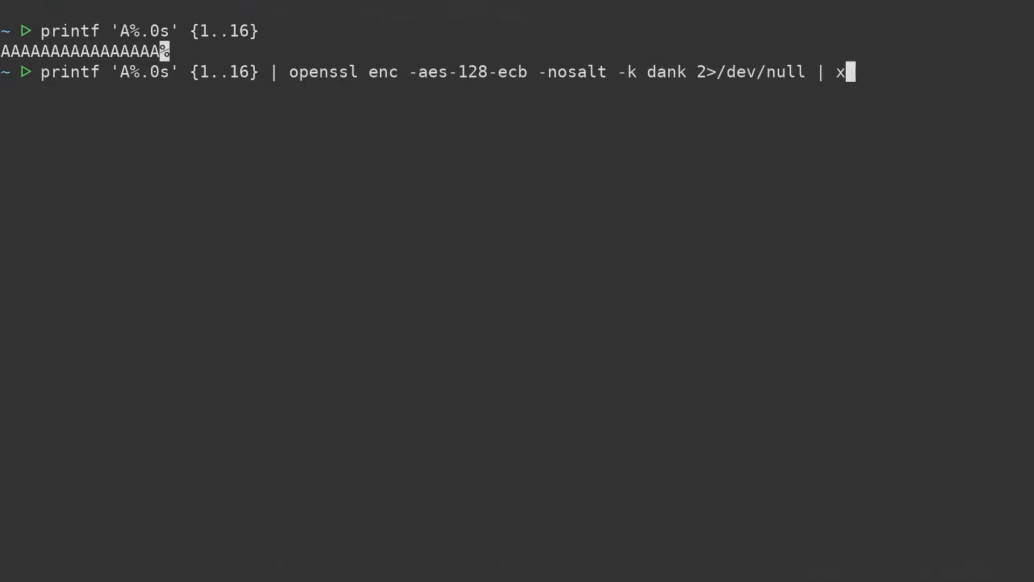
key(Return)
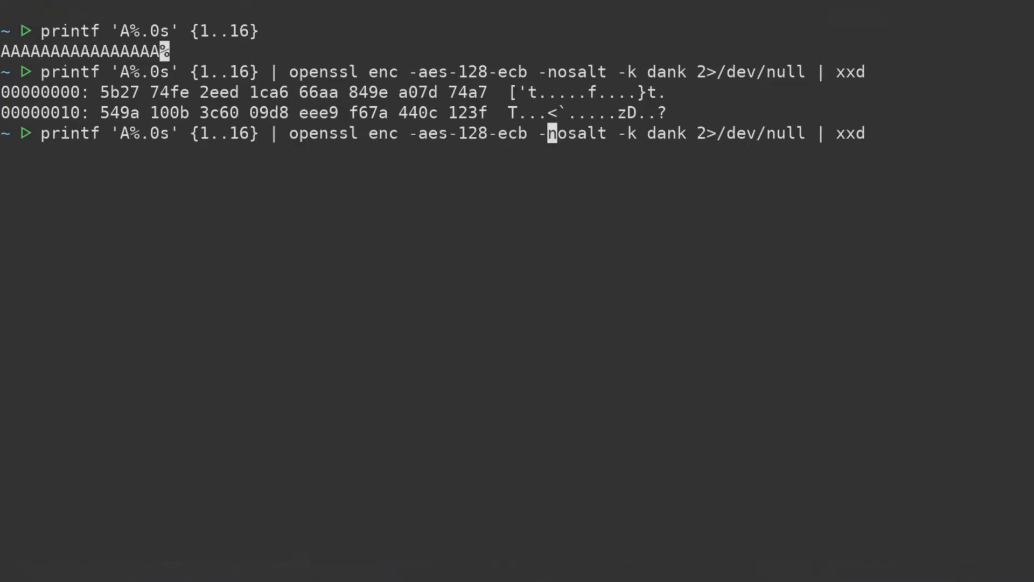
key(Return)
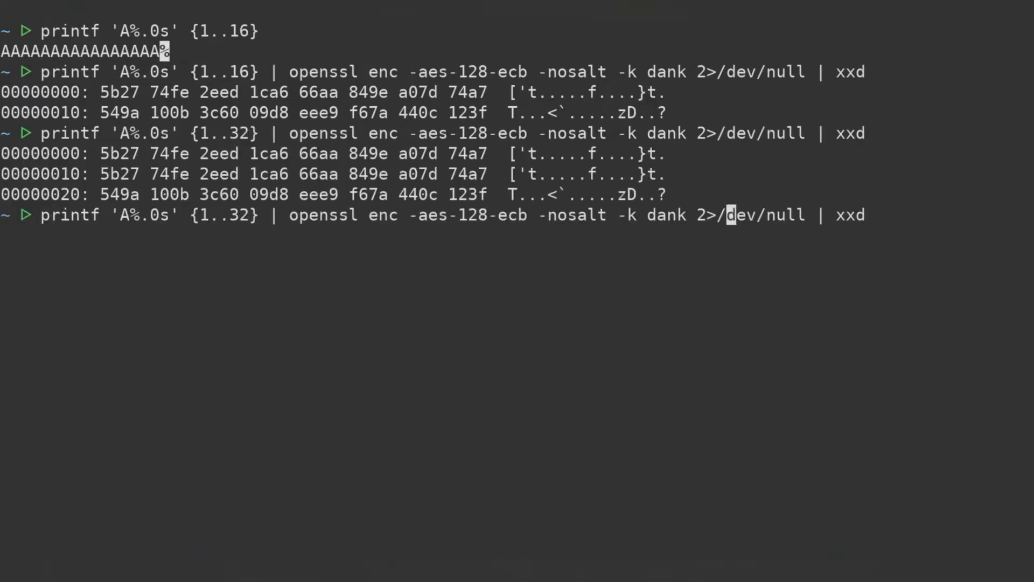
key(Return)
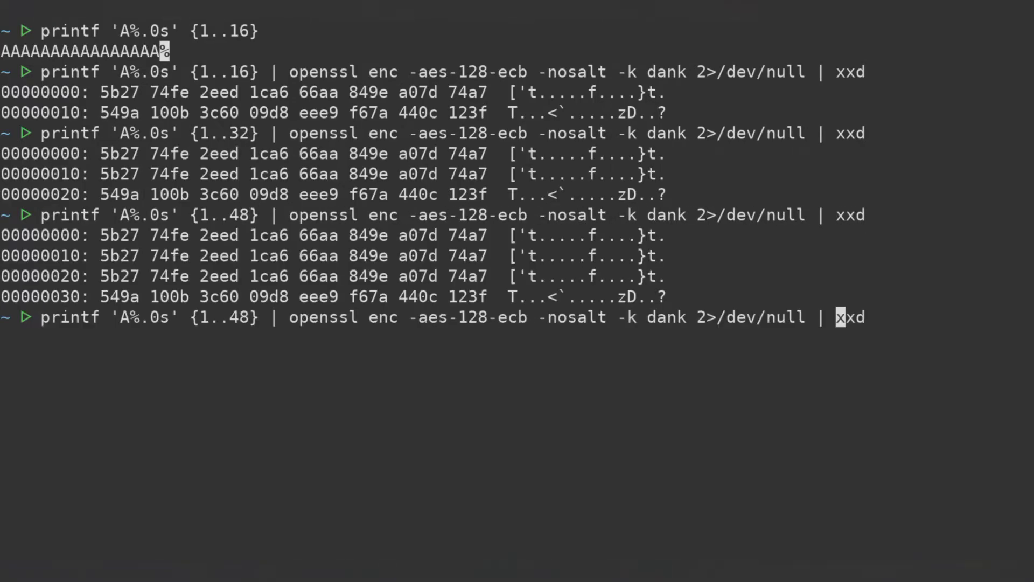
key(BackSpace)
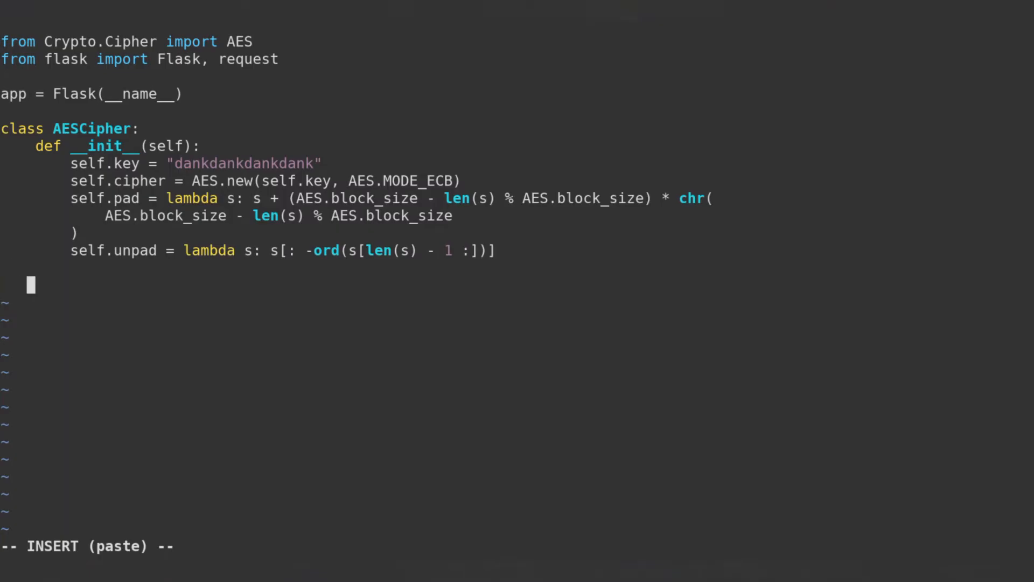
Step: Add the encrypt/decrypt methods and the /encrypt and /flag routes to the Flask app in Vim
text(def encrypt(self, plaintext):)
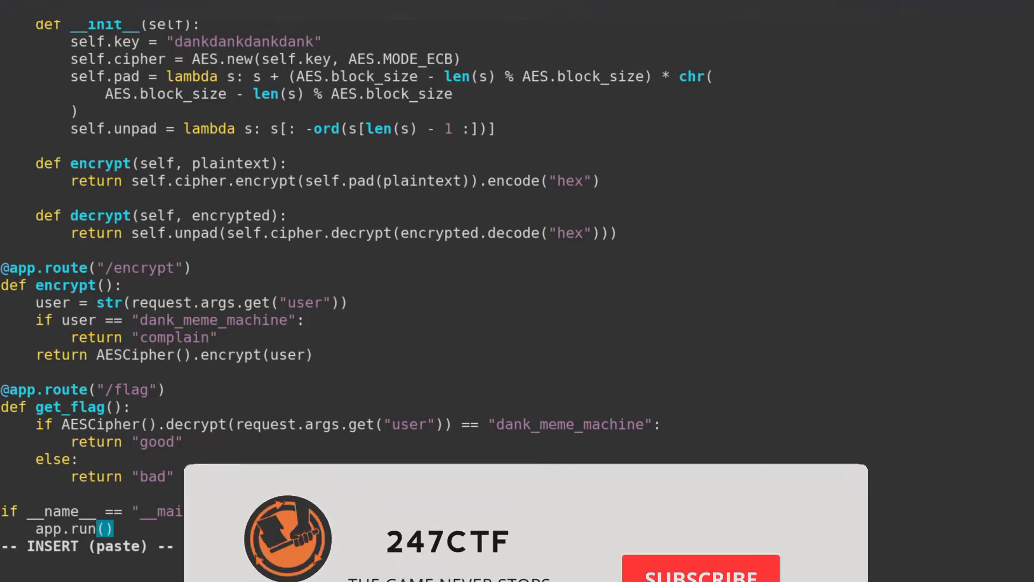
click(699, 567)
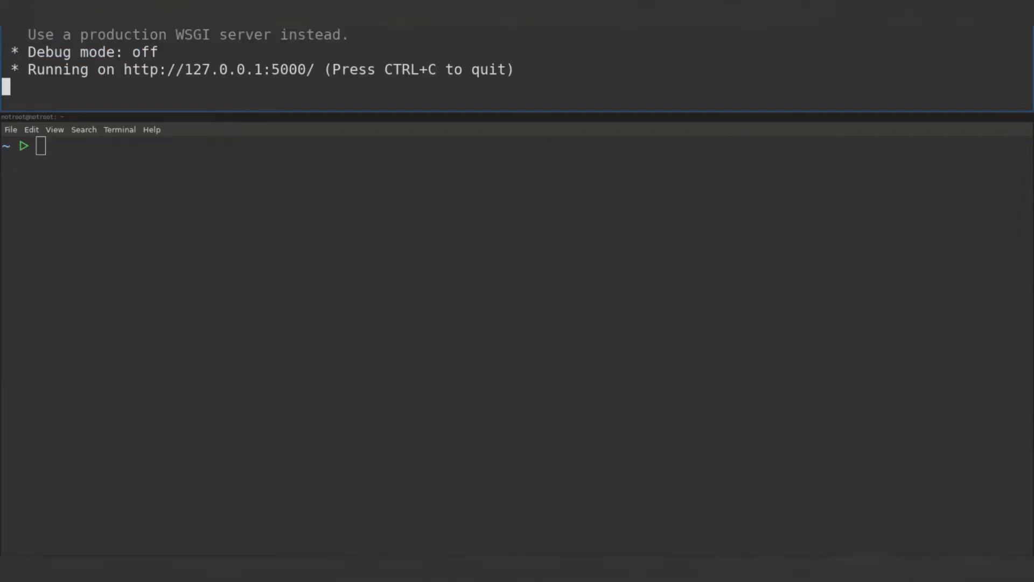
Step: Request /encrypt ciphertexts via curl for usernames growing from a to aabcdefghijklmno
text(curl -s)
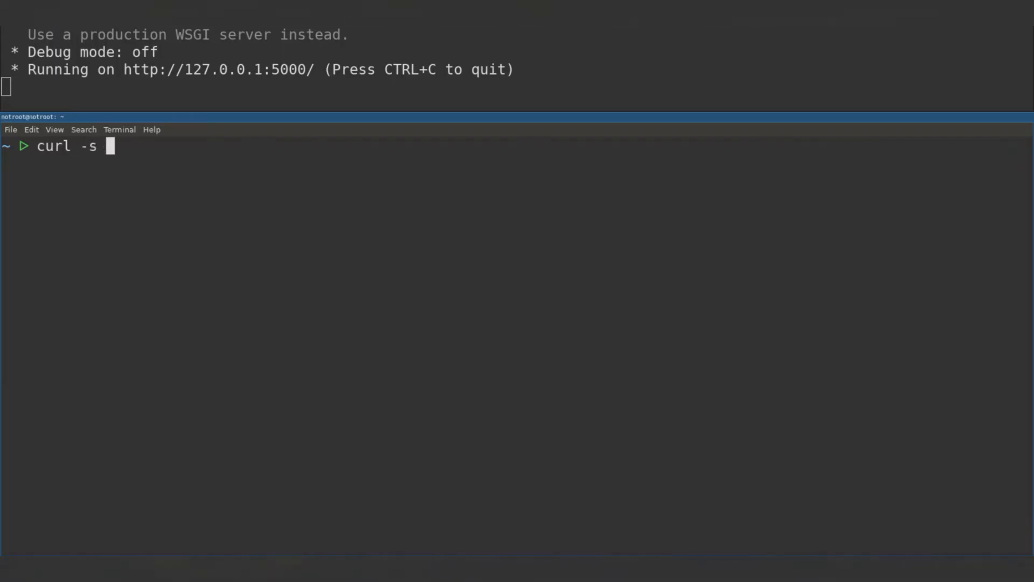
text("cookedapp.)
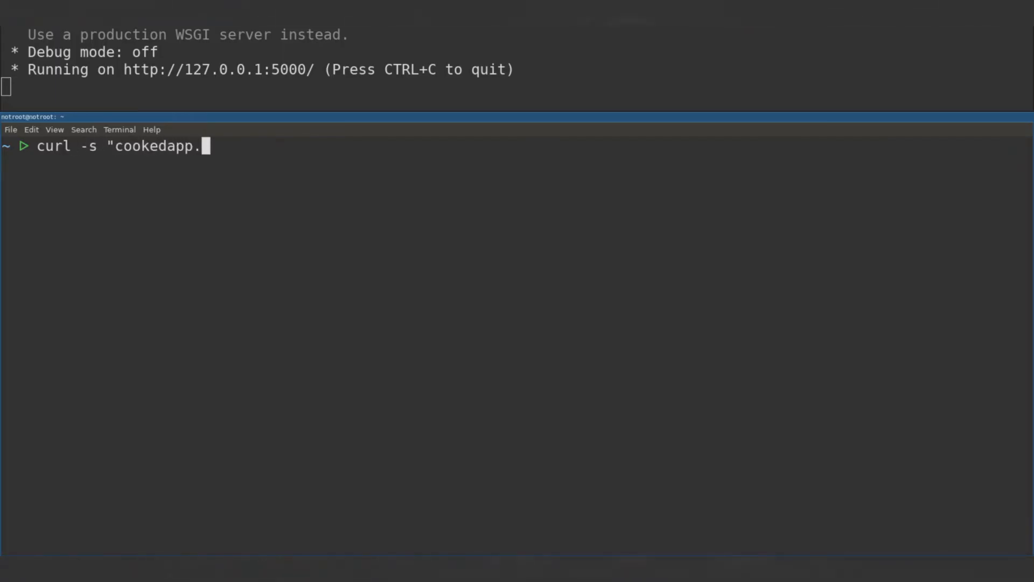
text(com:5)
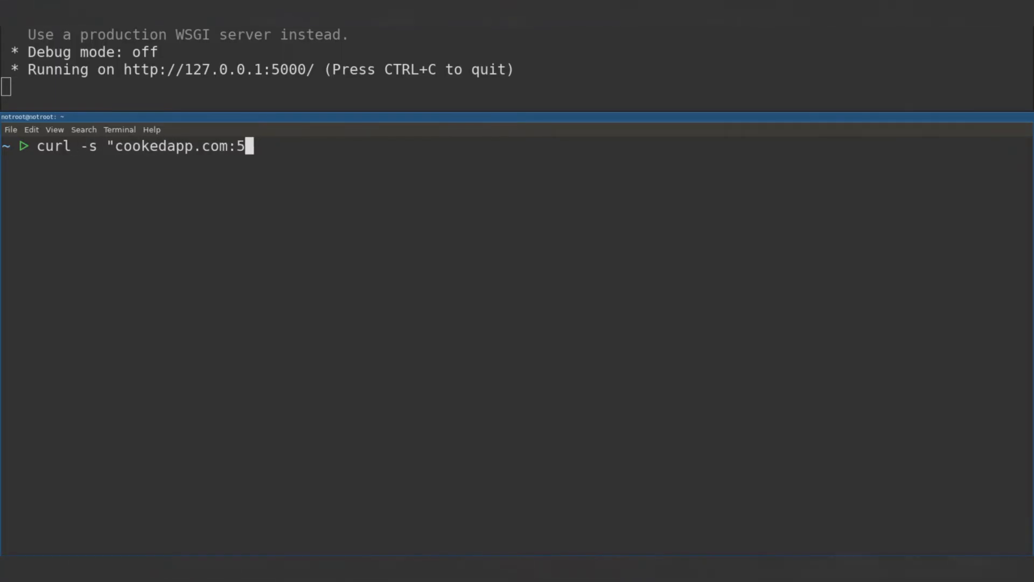
text(000/encr)
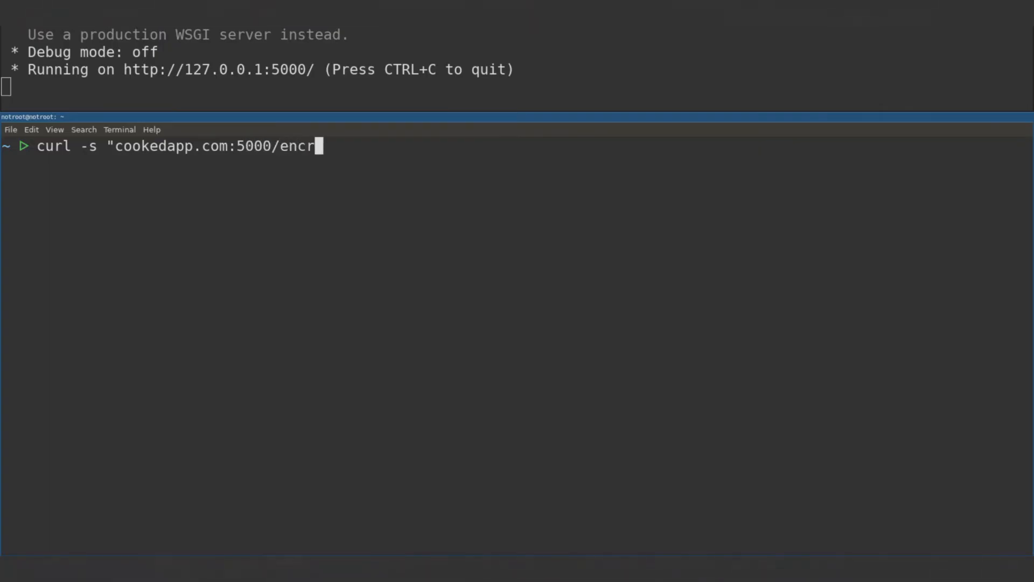
text(ypt?user=a)
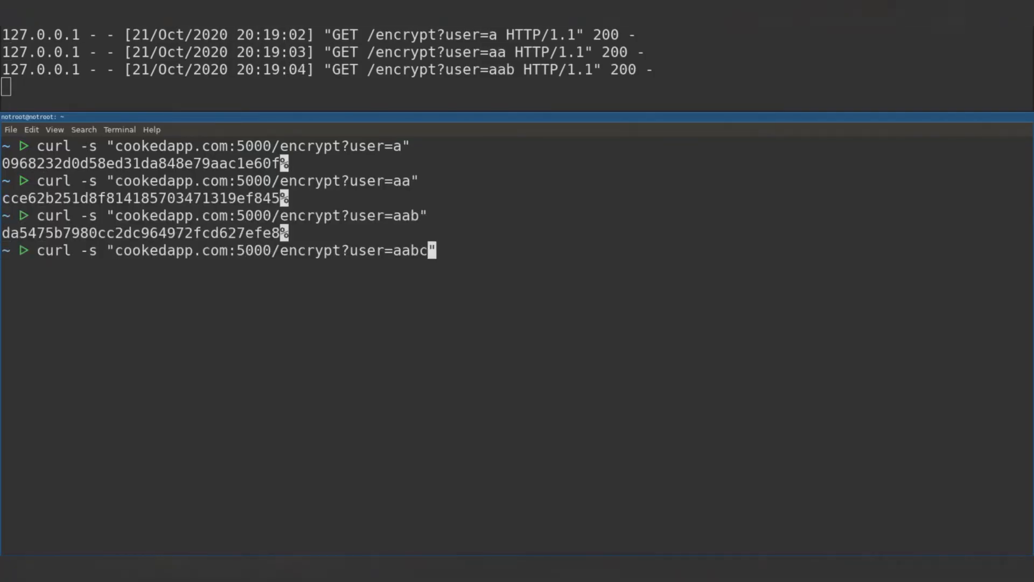
key(Return)
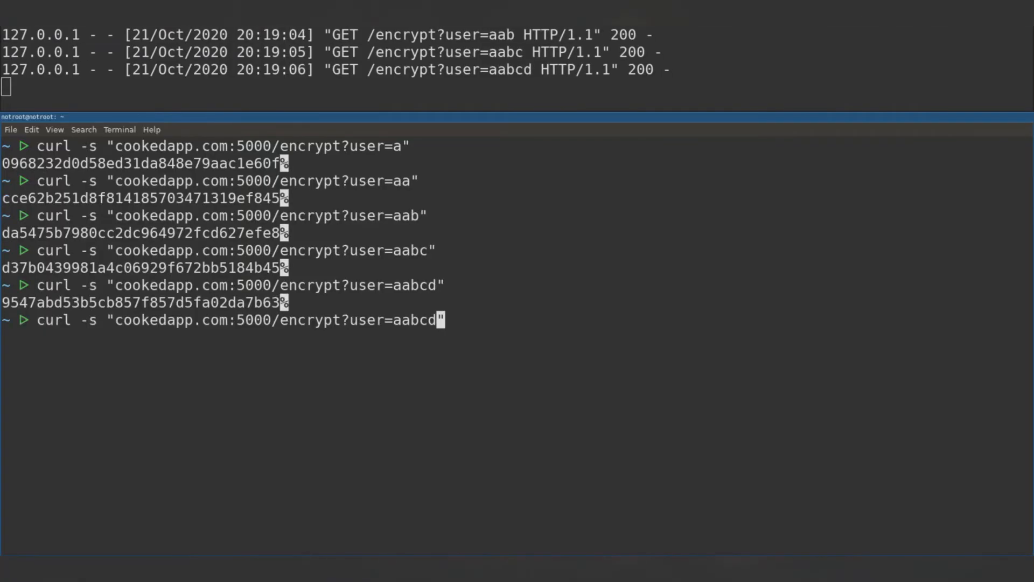
key(Return)
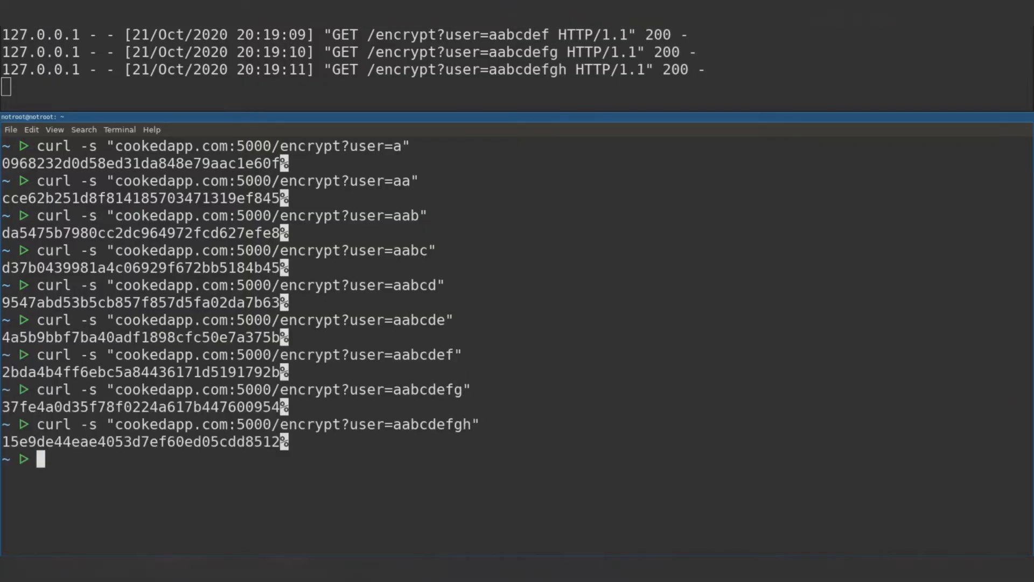
key(Return)
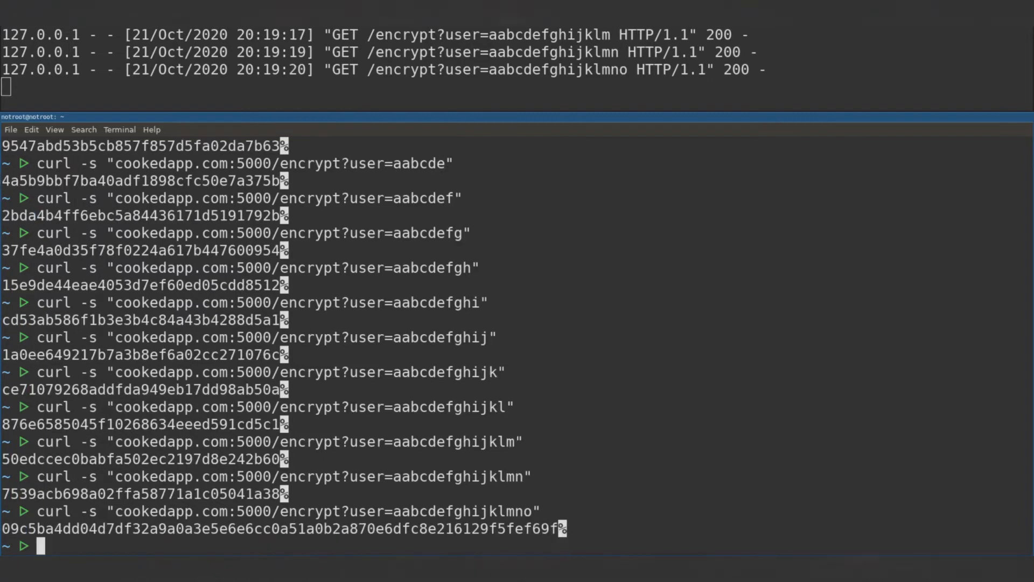
Step: Count decoded ciphertext bytes for aabcdefghijklmn (16) and the one-letter-longer username via xxd -r -p | wc -c
text(curl -s "cookedapp.com:5000/encrypt?user=aabcdefghijklmn" | x)
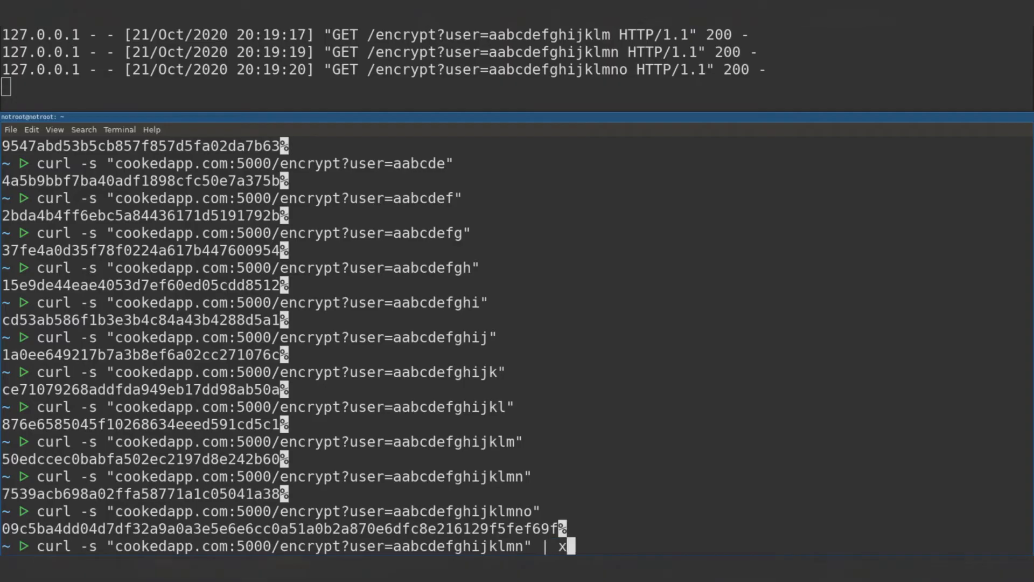
text(xd -r -p | w)
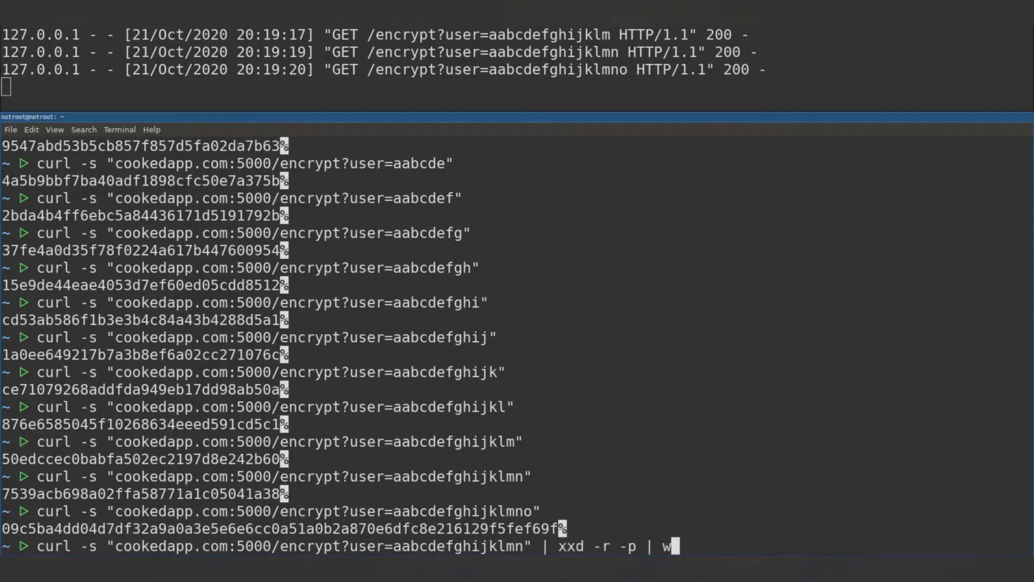
key(Return)
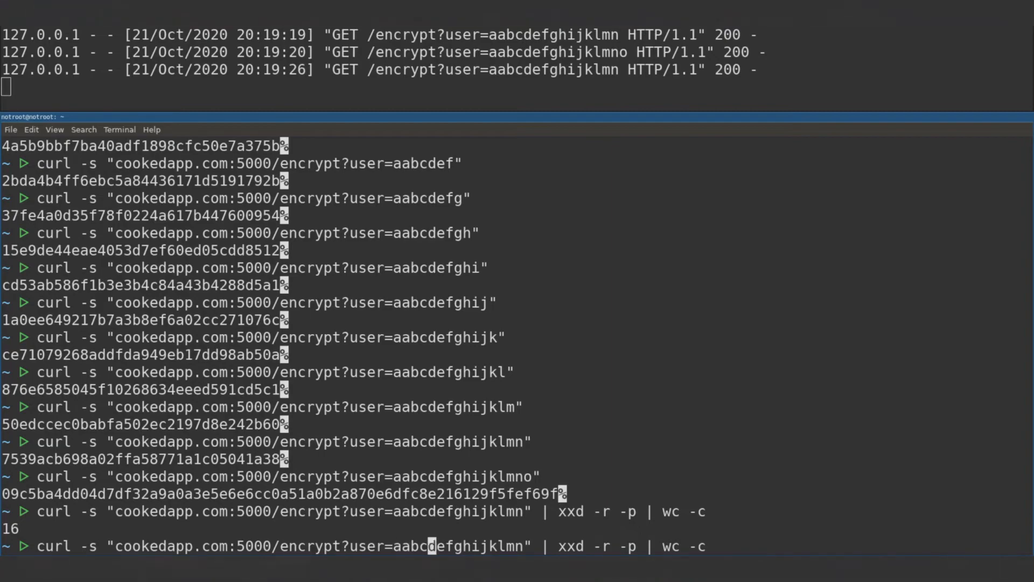
key(Return)
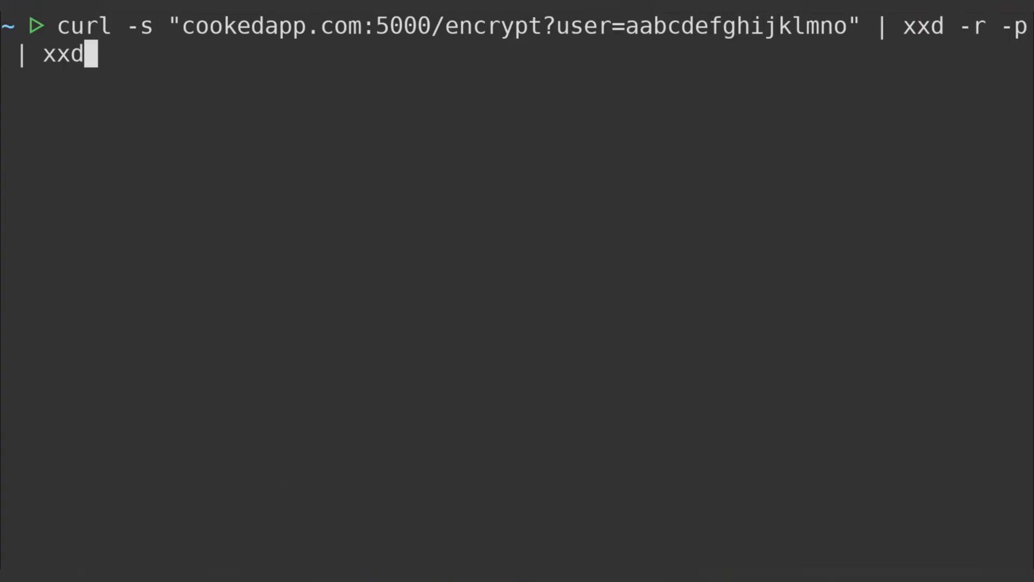
Step: Hex-dump the ciphertexts for aabcdefghijklmno and aabcdefghijklmnop, showing an identical first 16-byte block
key(Return)
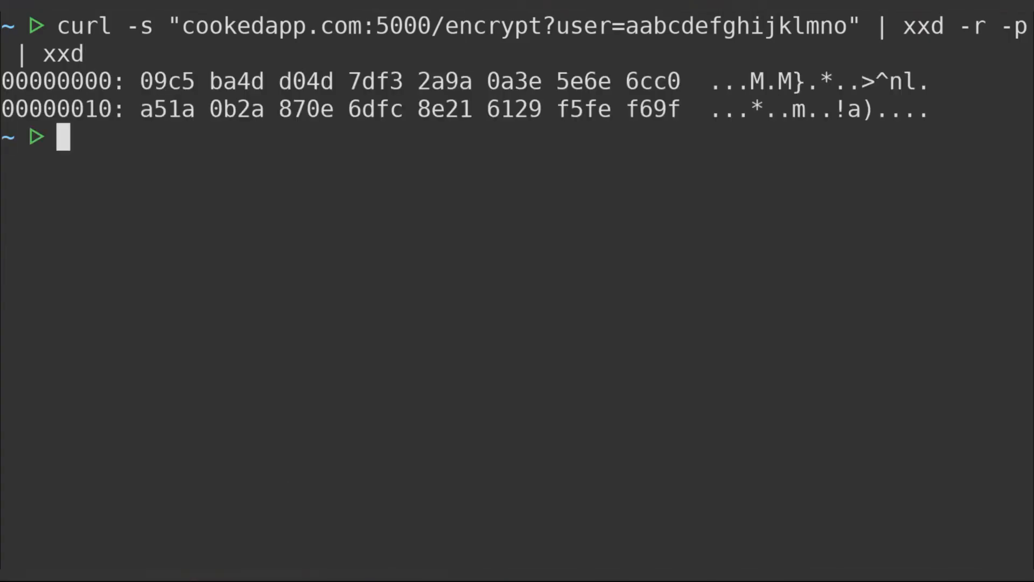
key(Up)
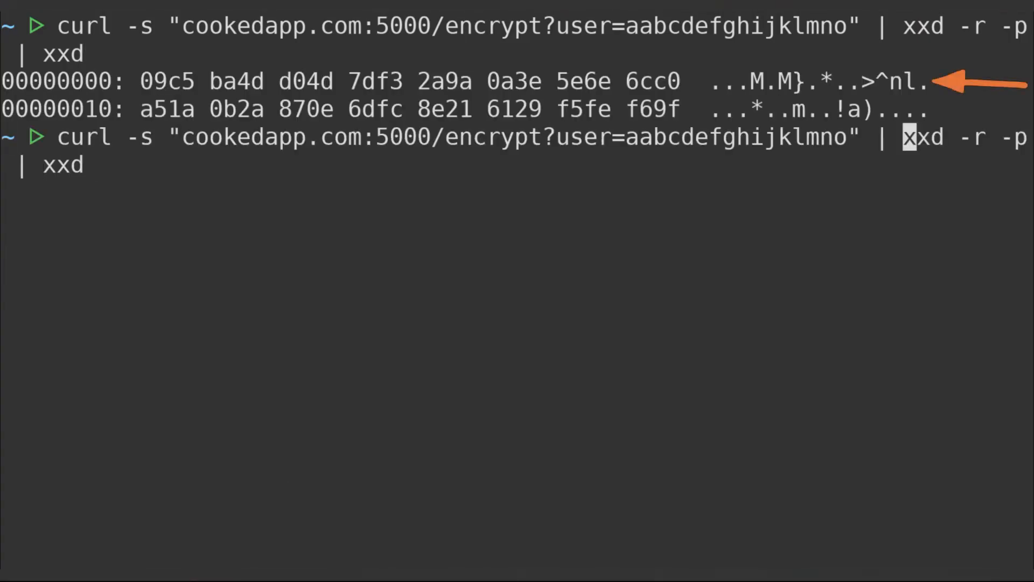
text(p)
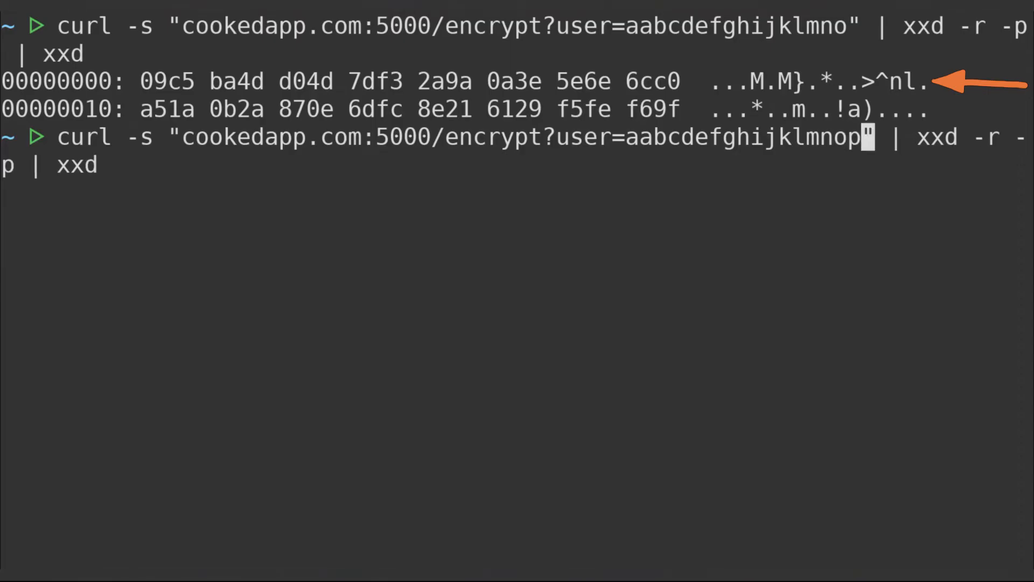
key(Return)
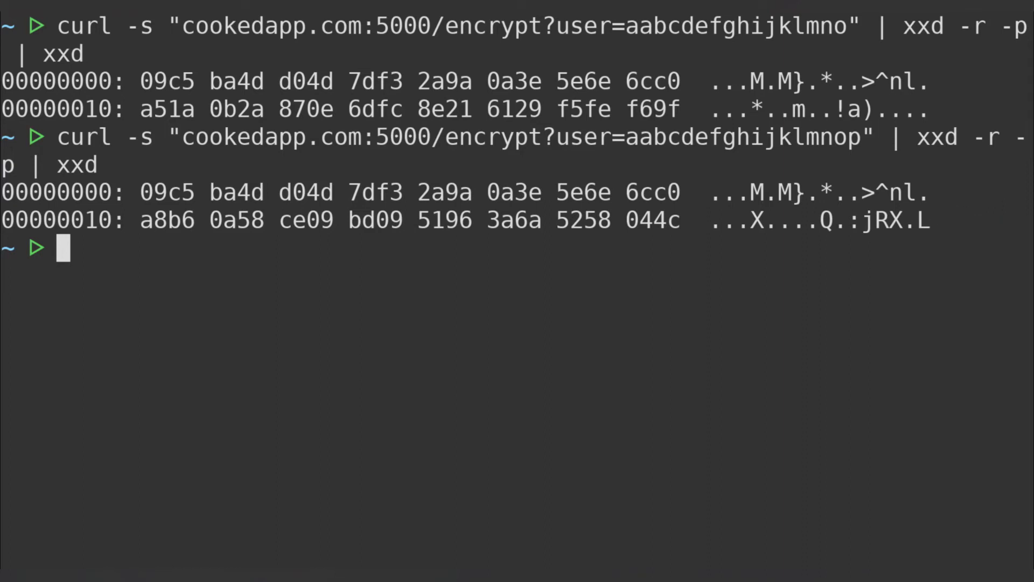
key(Up)
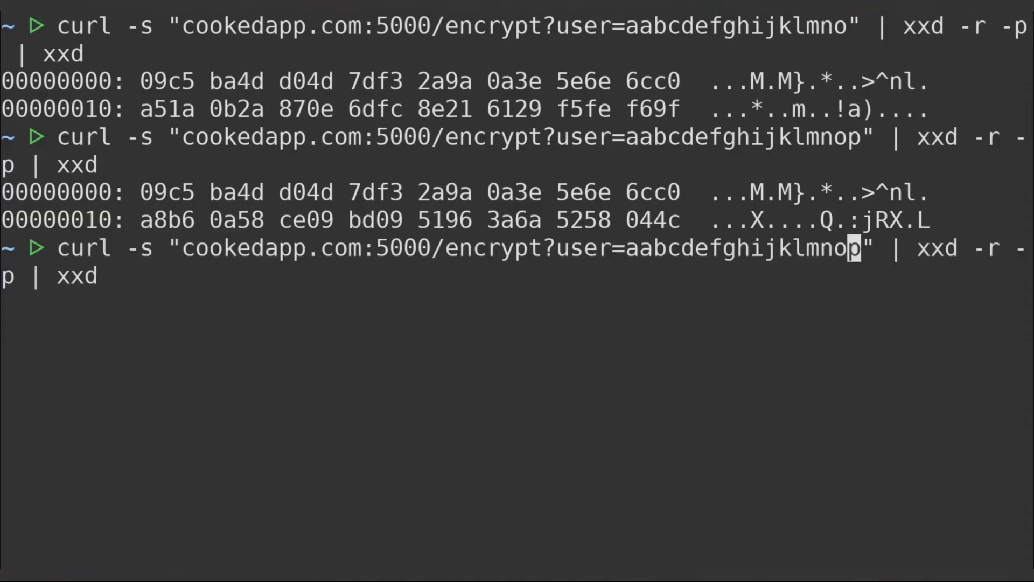
key(Return)
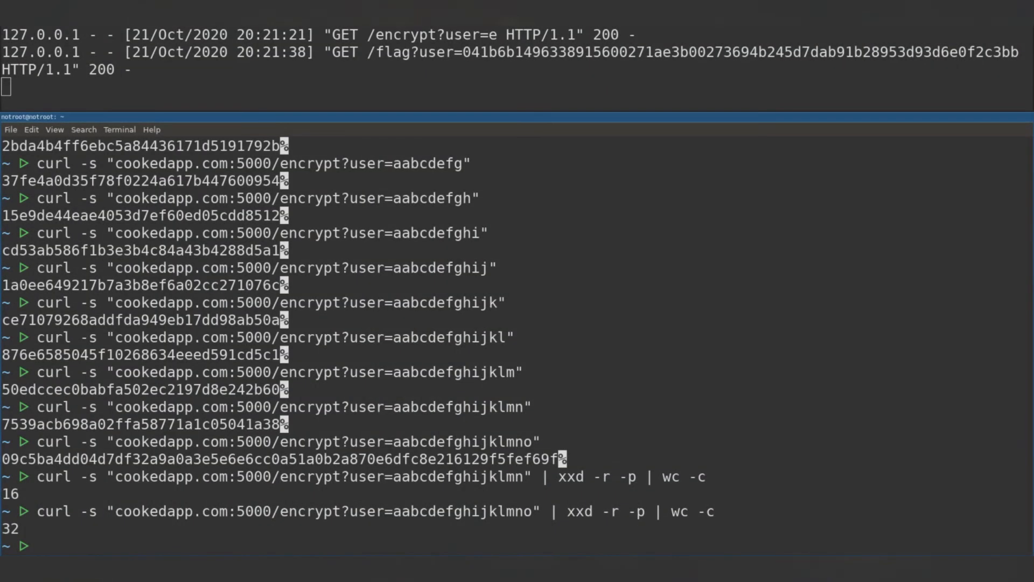
Step: Request /encrypt for dank_meme_machine (complain), dank_meme_machin and e to get ciphertext blocks
text(curl -s)
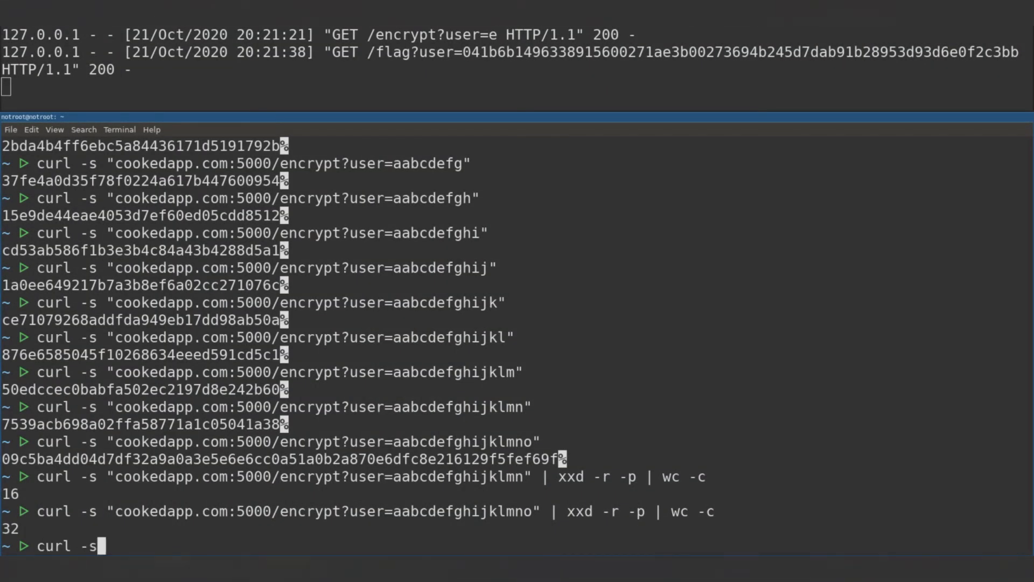
text("cookedapp.co)
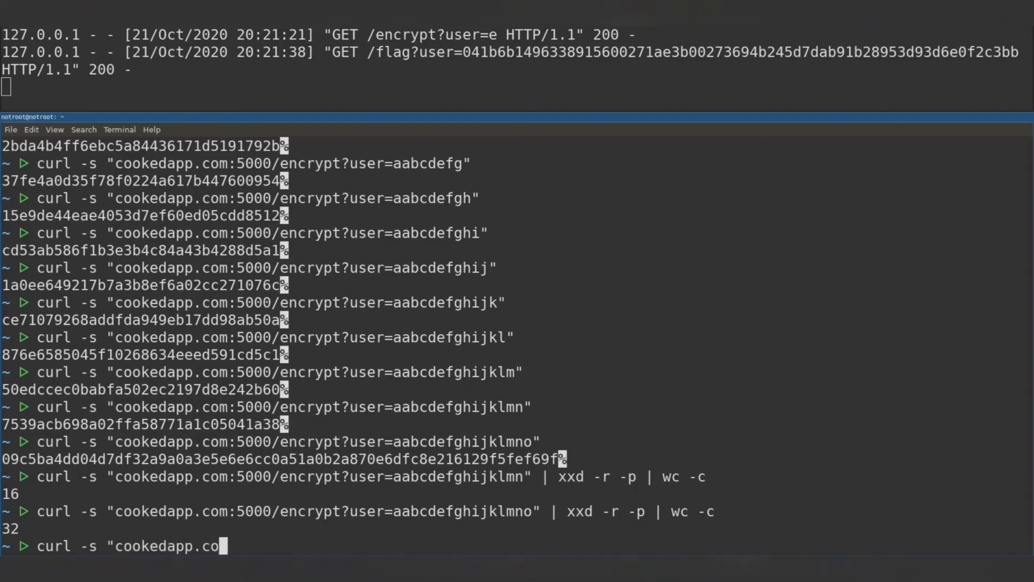
text(m:5000)
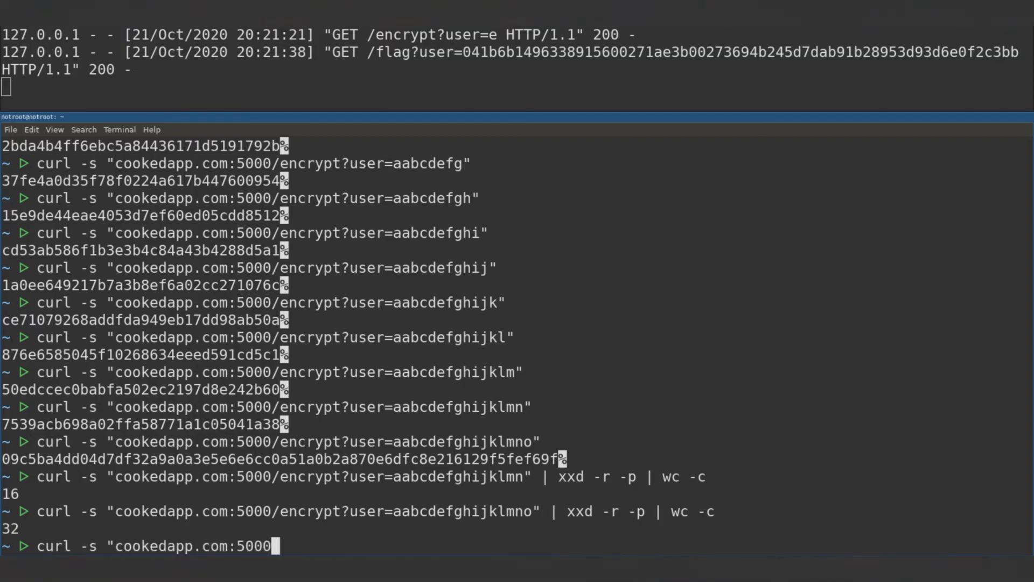
text(/encrypt?)
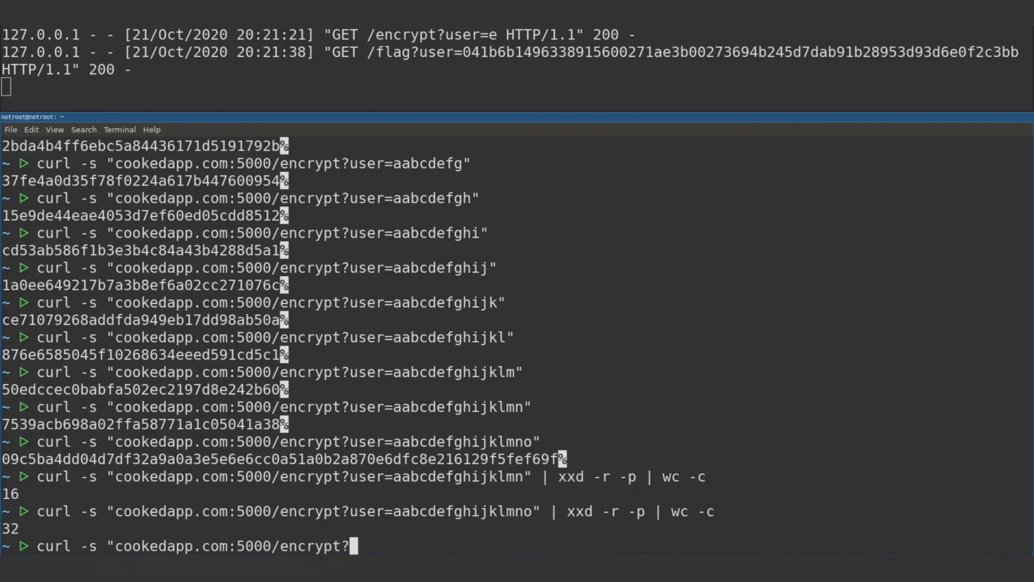
text(user=dank_meme_machine)
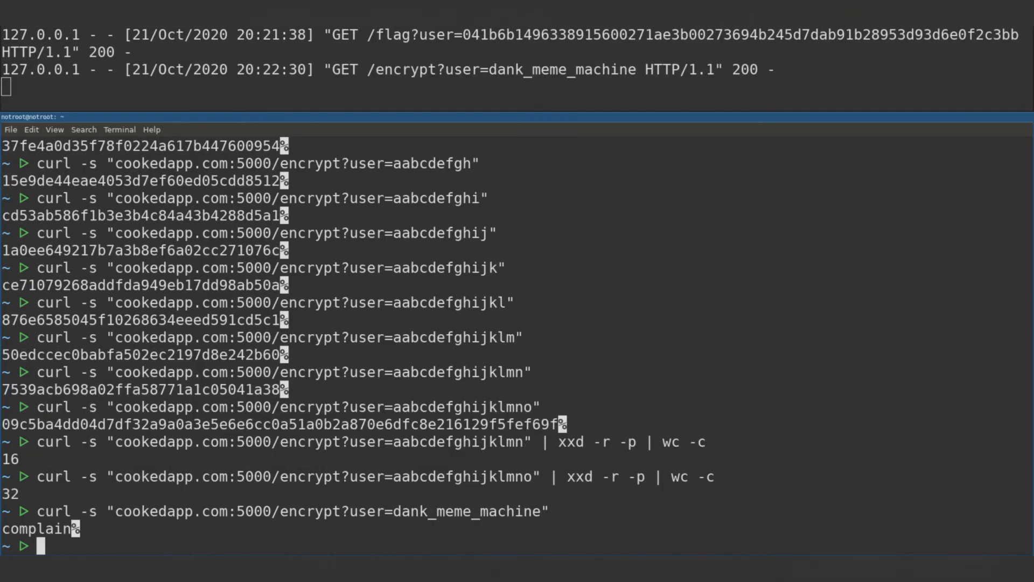
text(curl -s "cookedapp.com:5000/encrypt?user=dank_meme_machine")
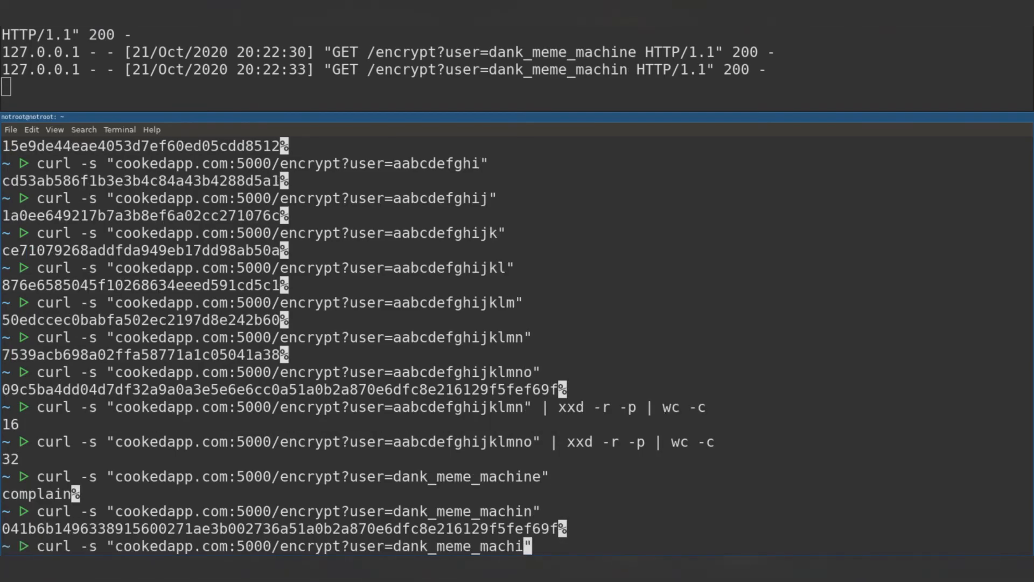
key(Return)
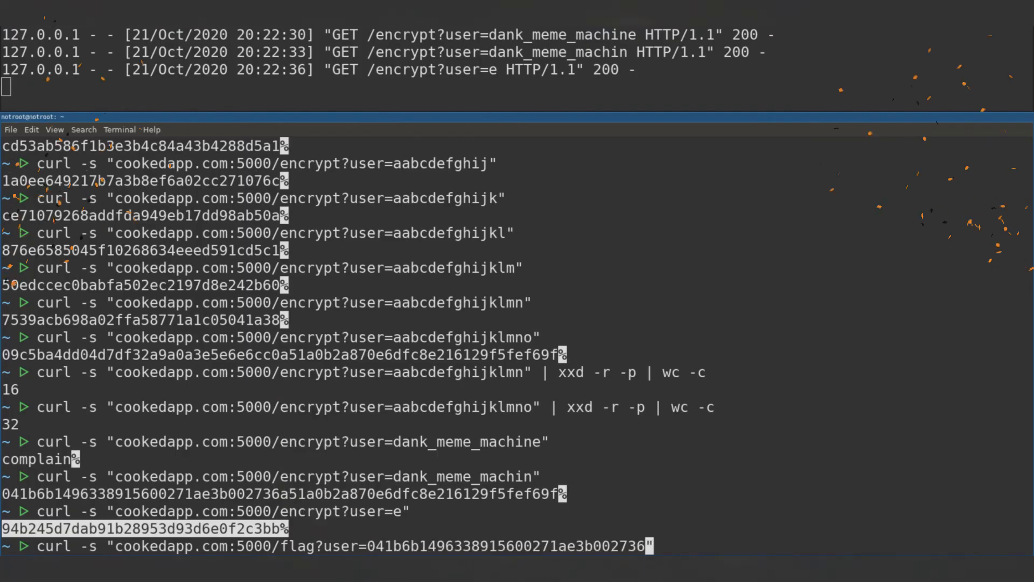
Step: Send the spliced dank_meme_machin + e ciphertext to /flag, which returns good
key(Return)
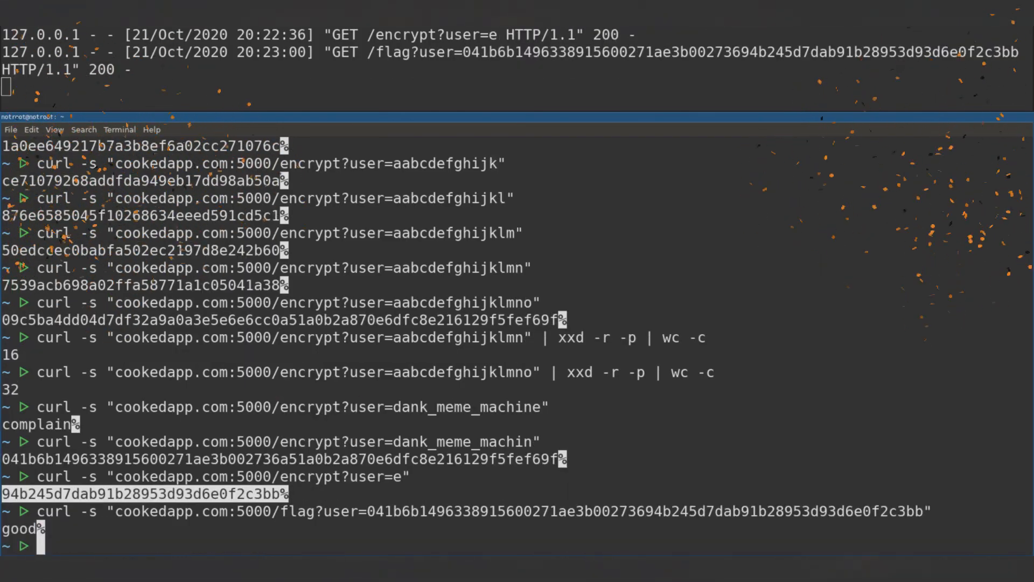